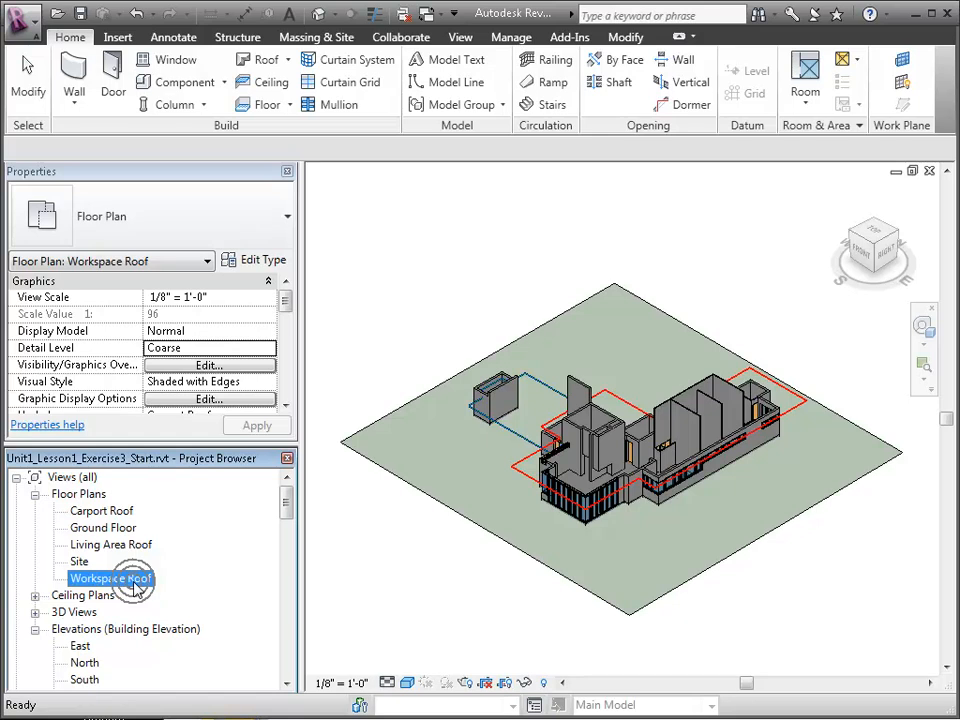
# Step: Open the Workspace Roof floor plan and show the Roof creation options
pyautogui.doubleClick(111, 578)
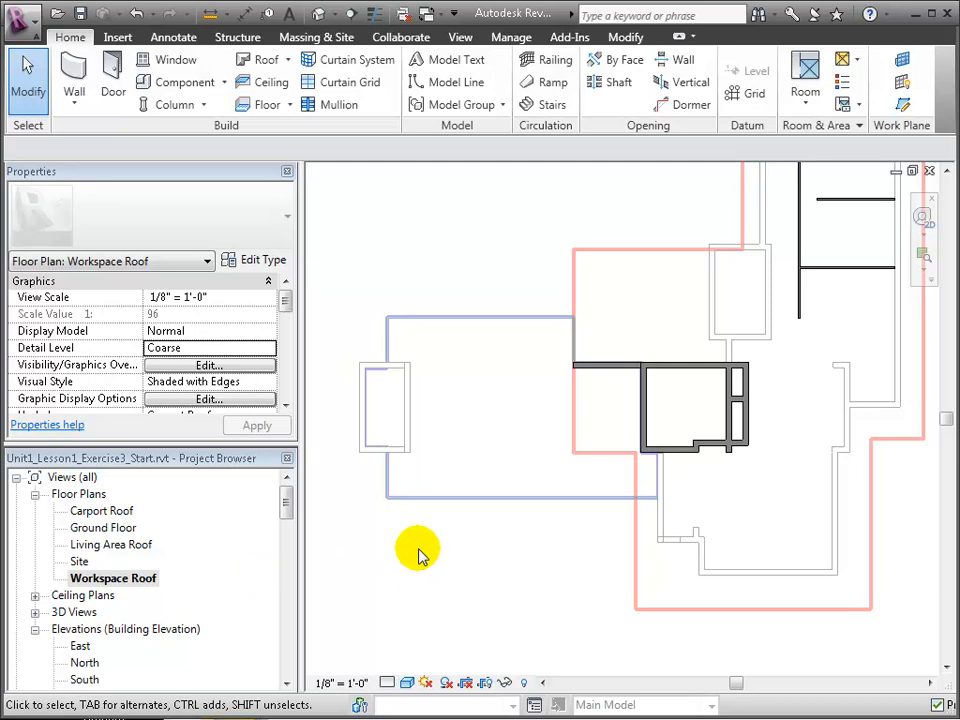
pyautogui.click(259, 59)
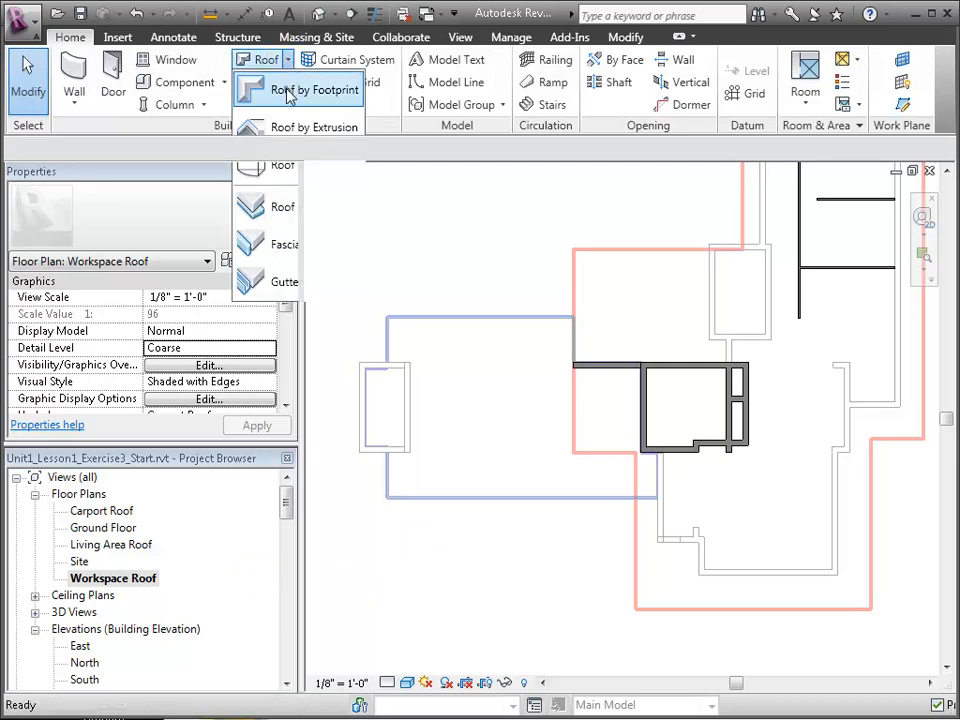
# Step: Start a Roof by Footprint sketch on the Workspace Roof level
pyautogui.click(297, 89)
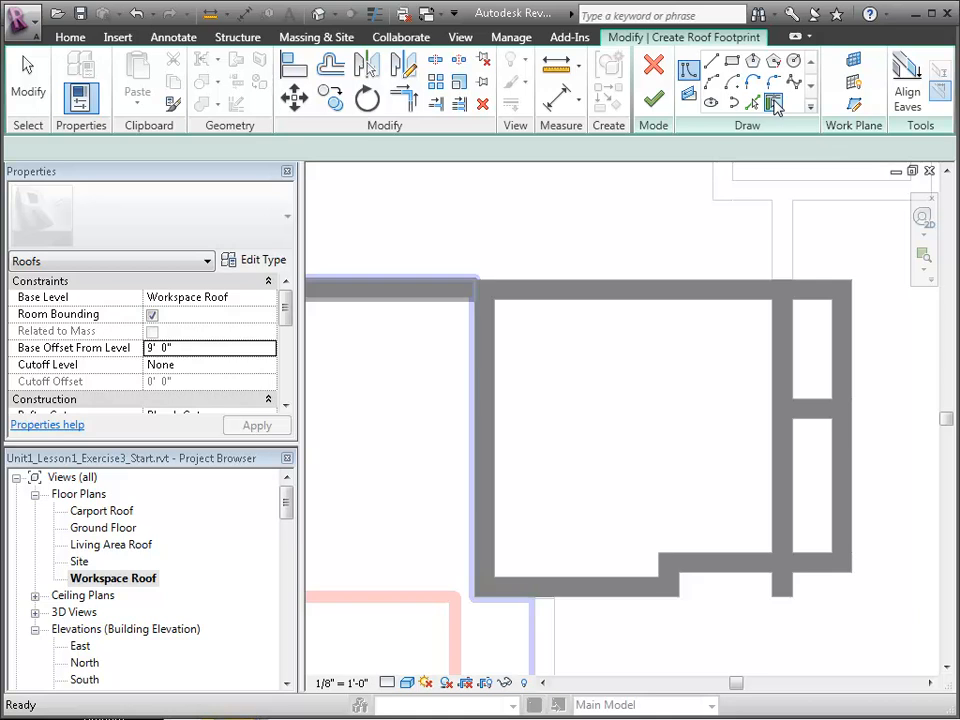
pyautogui.moveTo(752, 207)
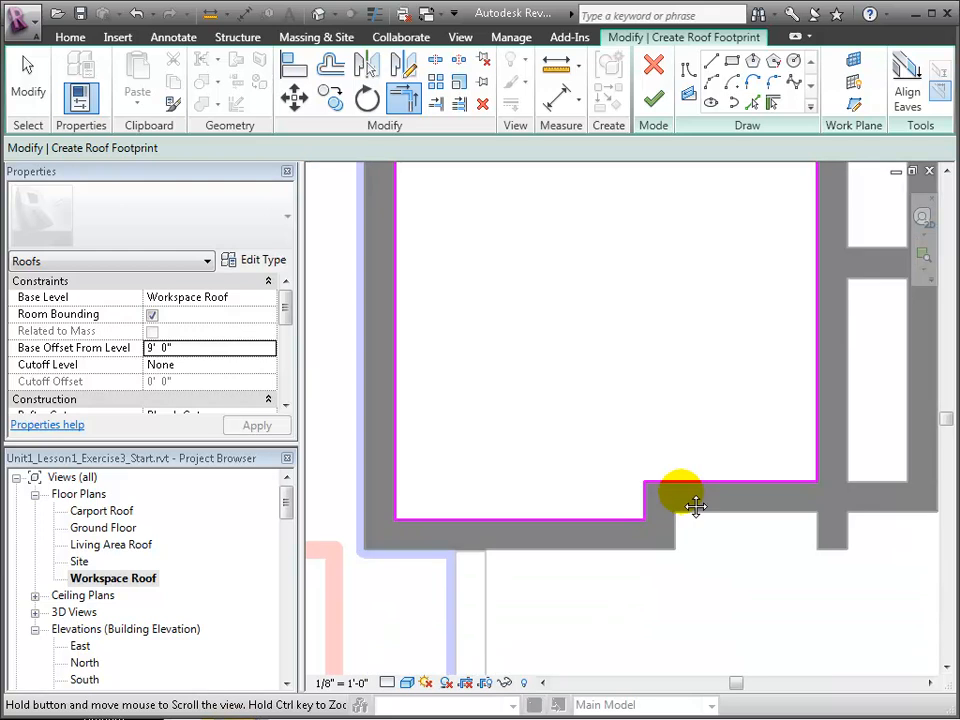
# Step: Pan across the plan to check the workspace roof footprint sketch
pyautogui.moveTo(695, 505); pyautogui.dragTo(513, 512)
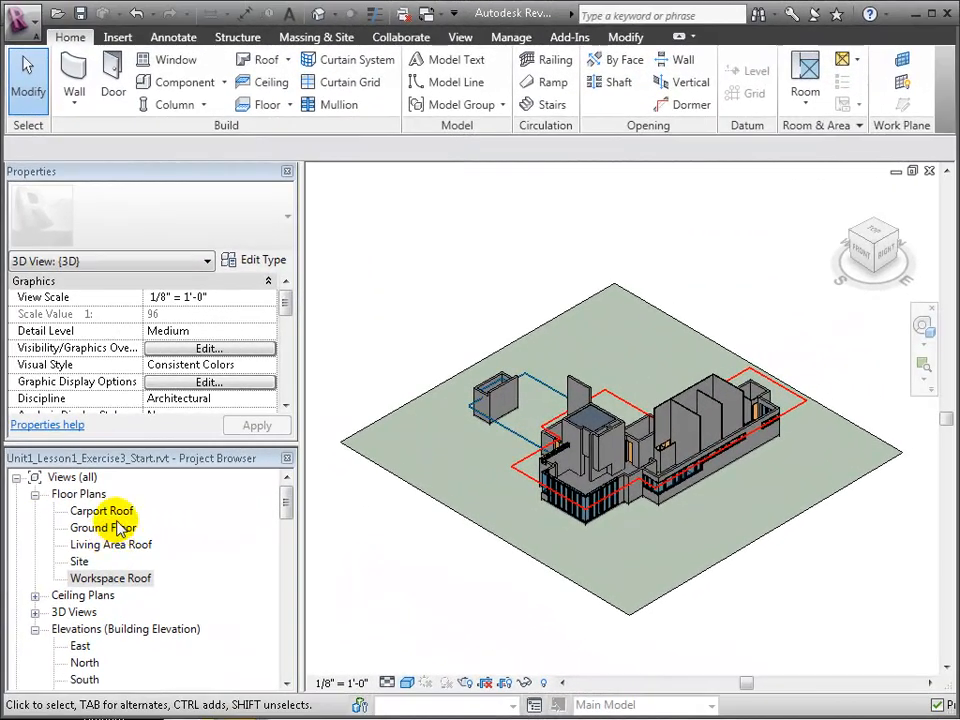
# Step: Open the Living Area Roof floor plan and start a new footprint roof there
pyautogui.doubleClick(113, 544)
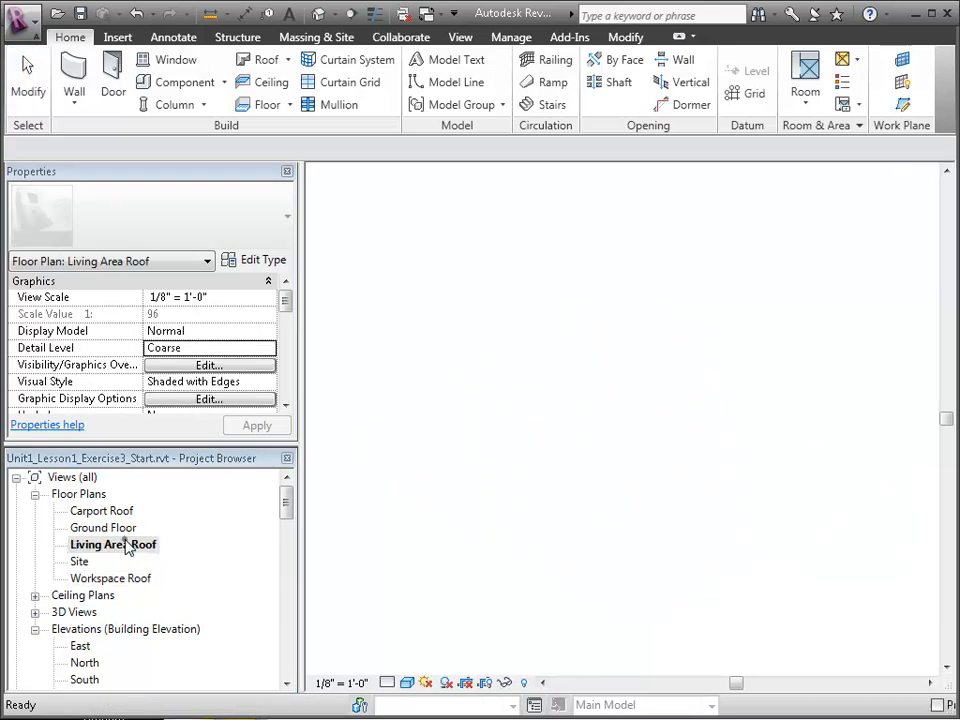
pyautogui.doubleClick(113, 544)
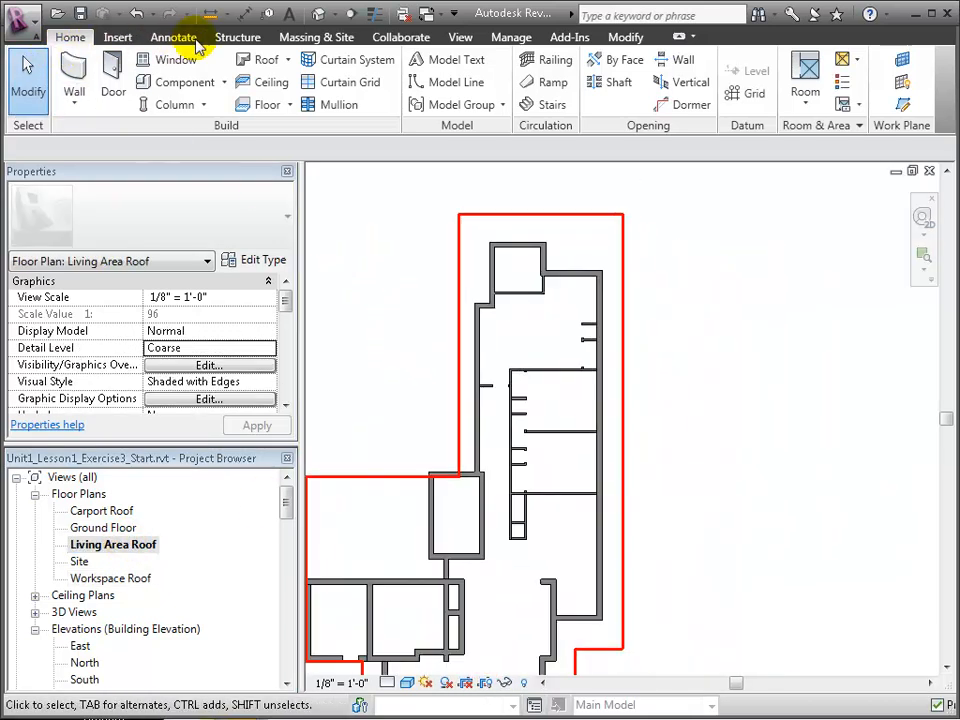
pyautogui.click(258, 59)
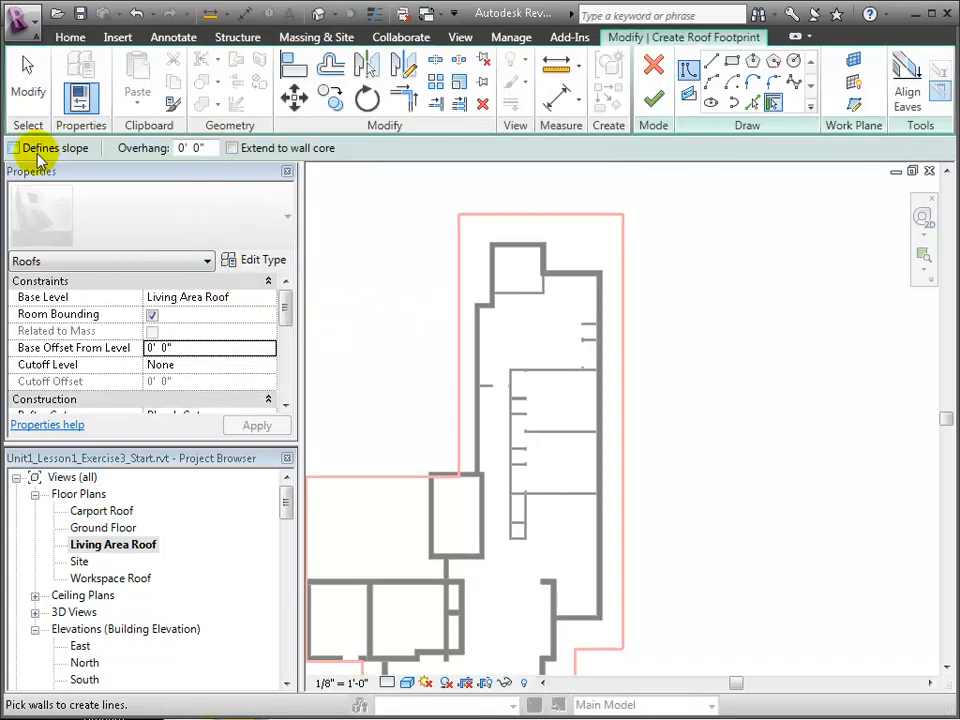
# Step: Enable Defines slope and outline the north wing walls with sloped footprint edges
pyautogui.click(14, 147)
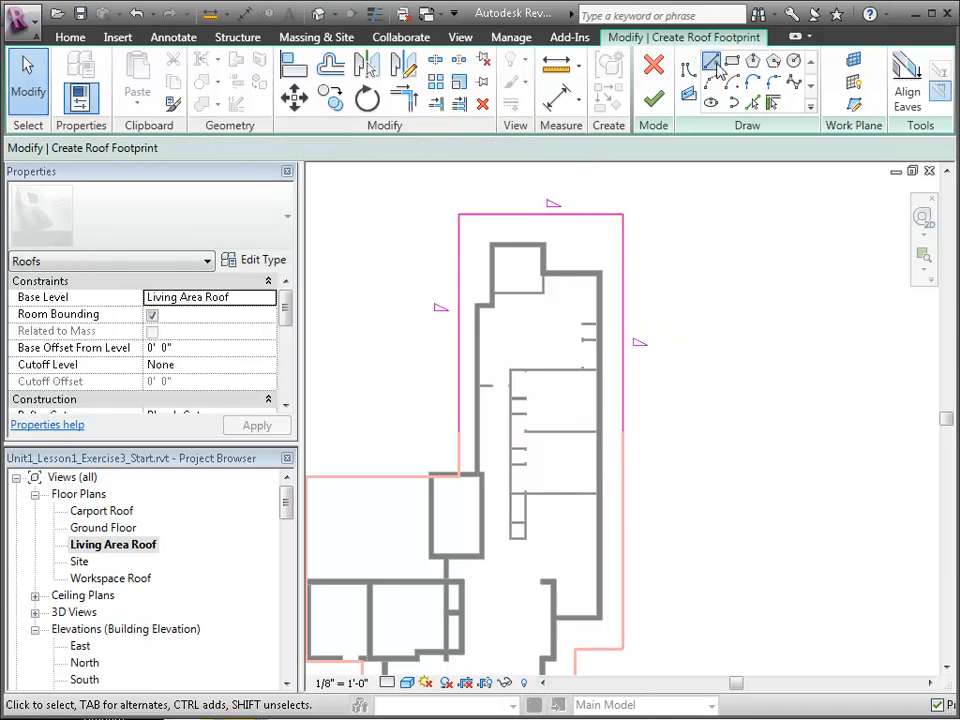
pyautogui.click(710, 60)
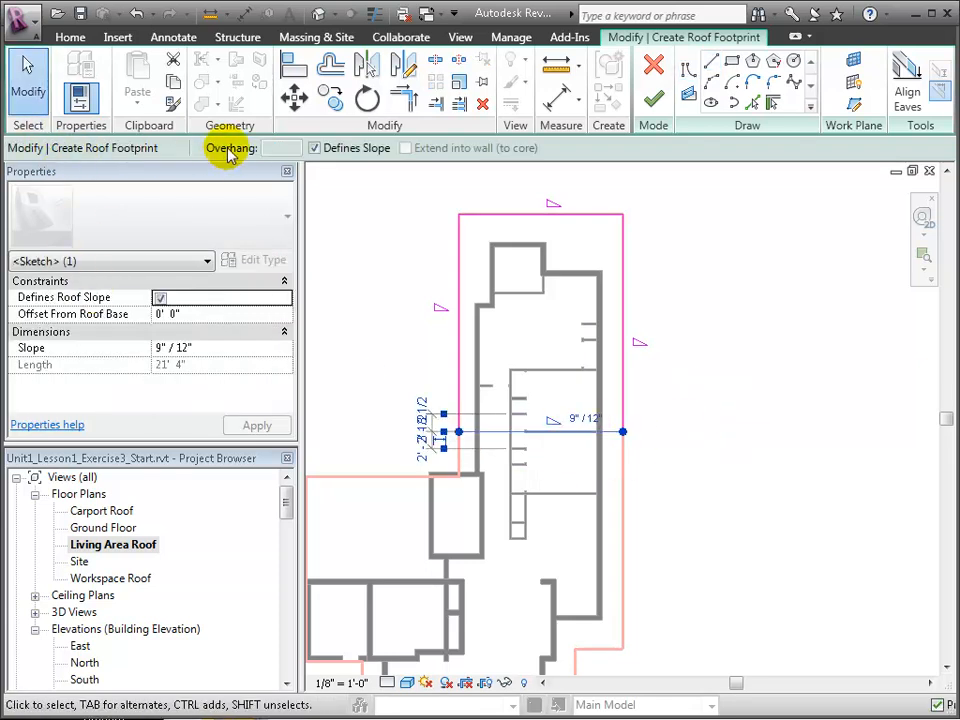
# Step: Make the closing line across the wing non-sloping and finish the roof sketch
pyautogui.click(314, 147)
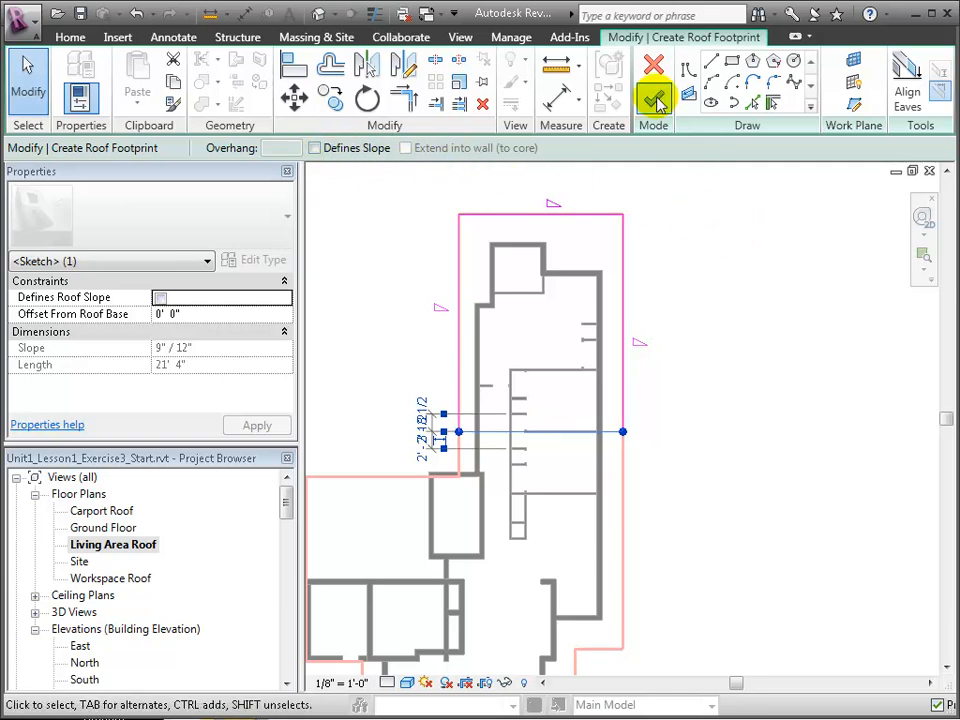
pyautogui.click(653, 91)
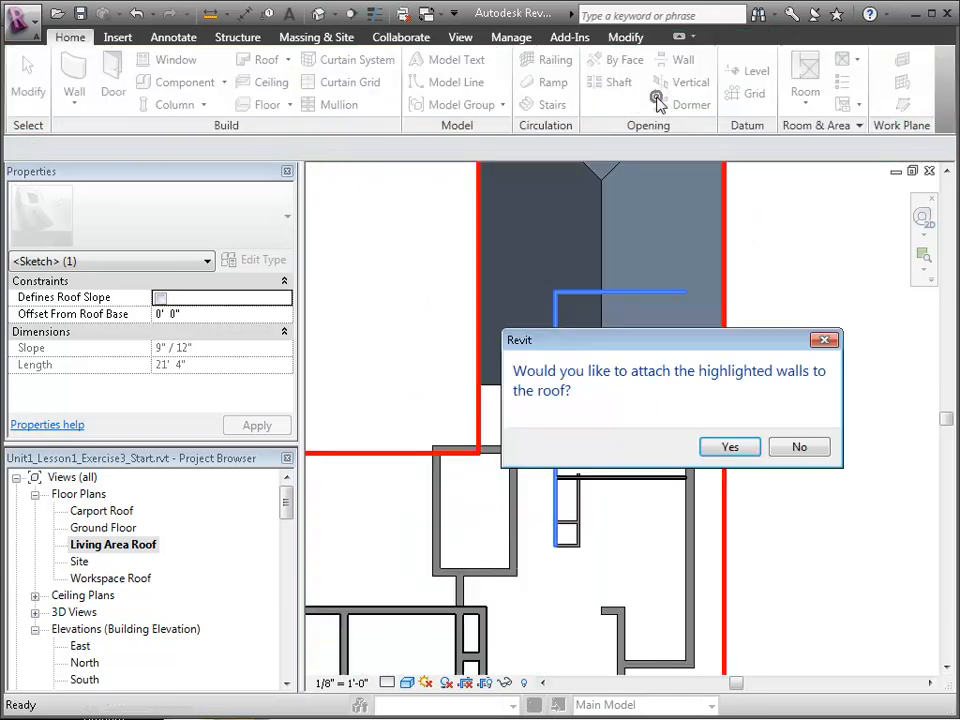
# Step: Answer the attach-walls prompt for the new north wing roof
pyautogui.click(729, 446)
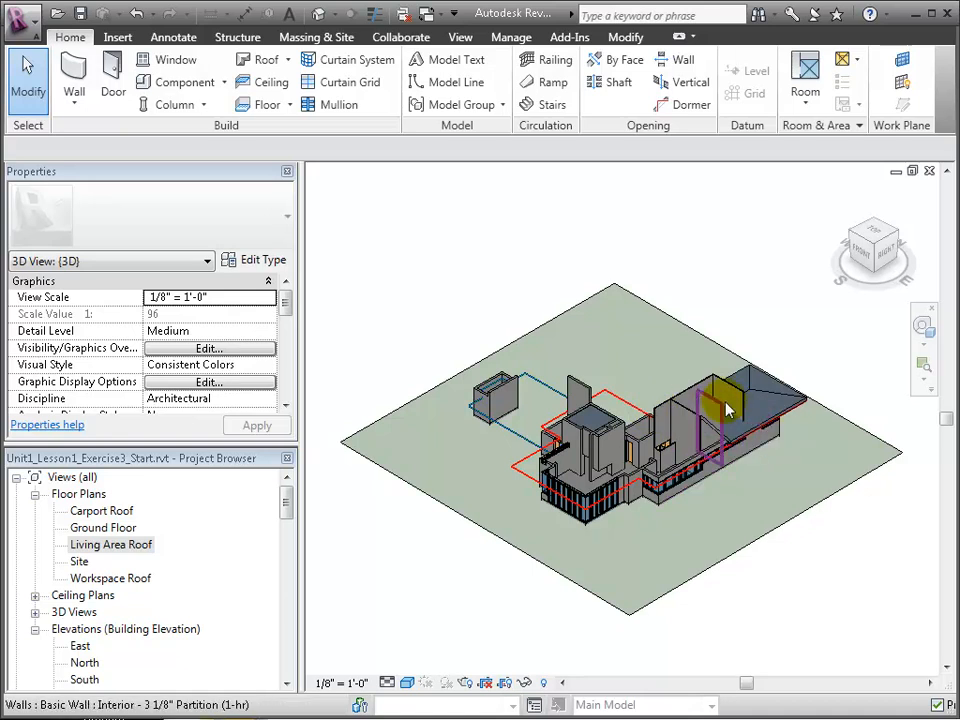
# Step: Select three interior partition walls in the north wing under the sloped roof
pyautogui.click(725, 410)
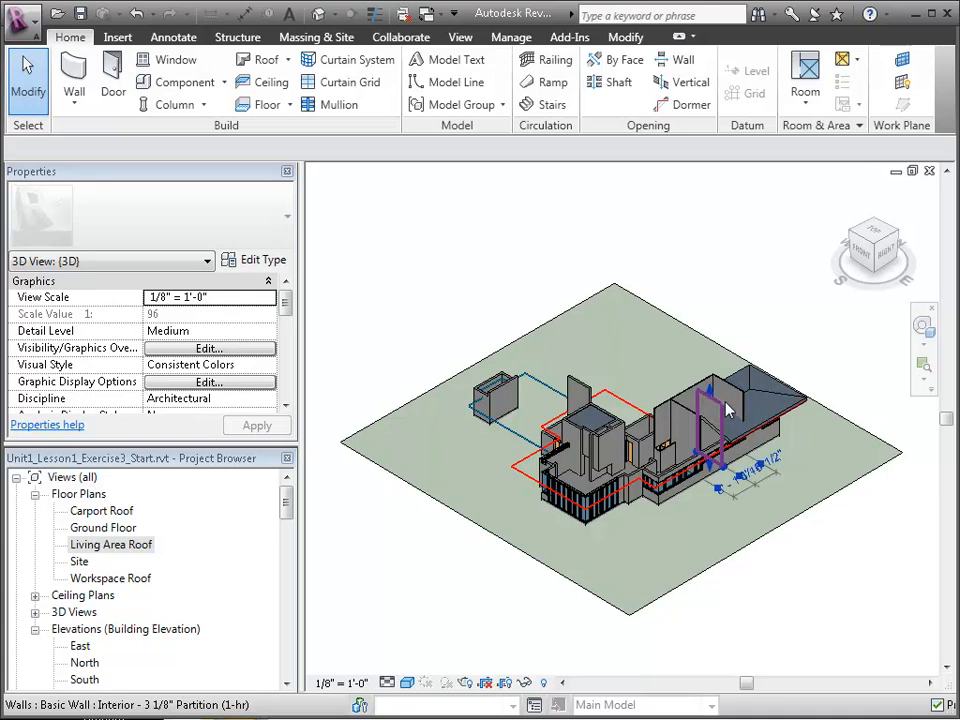
pyautogui.click(700, 410)
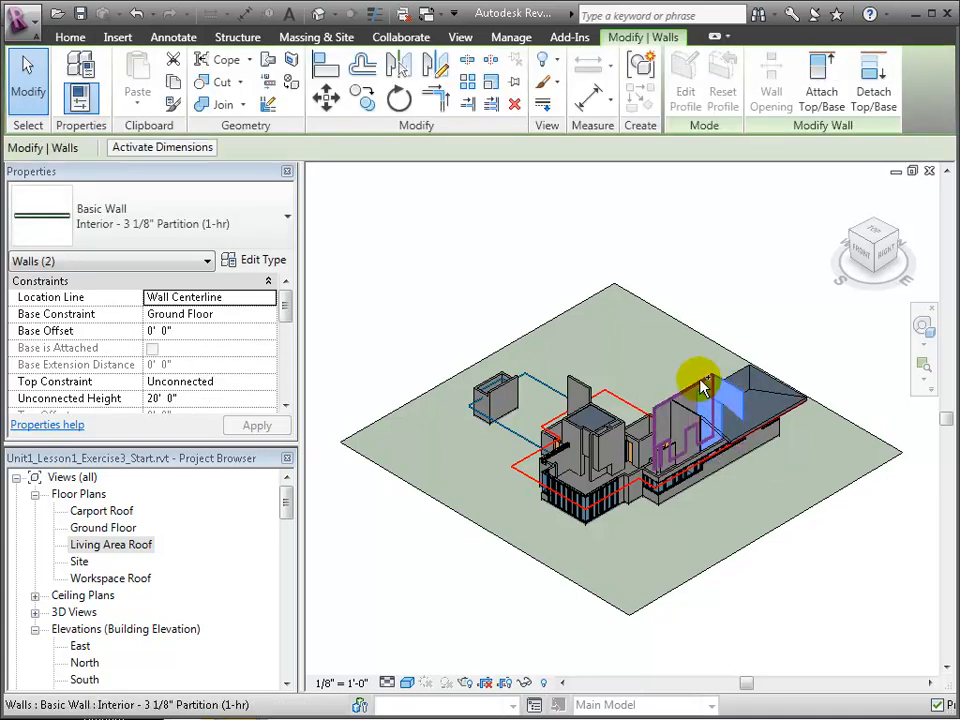
pyautogui.click(700, 388)
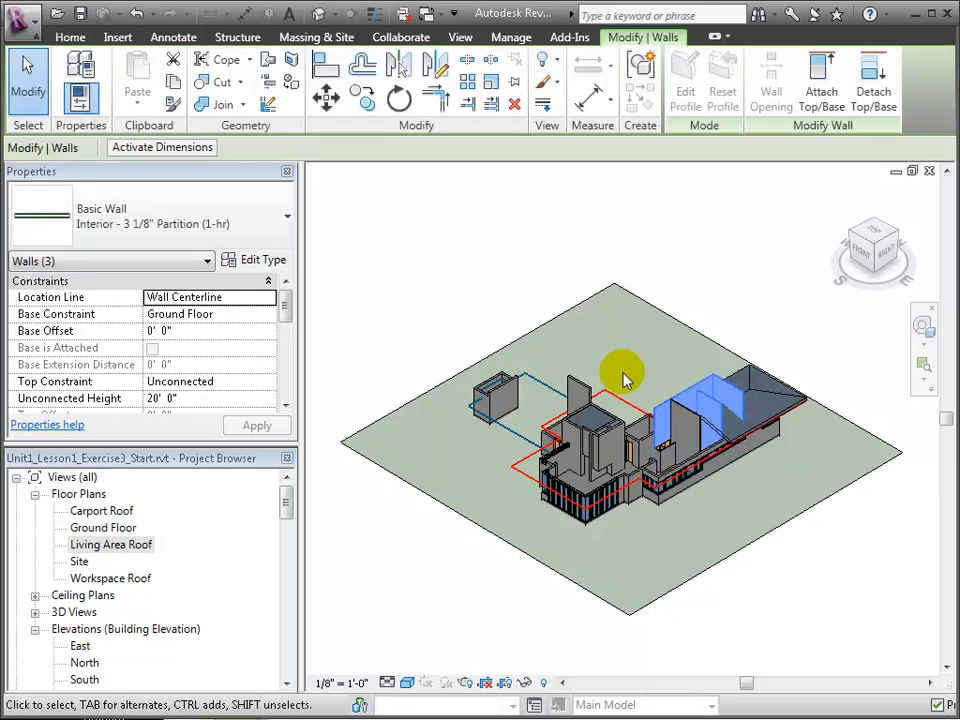